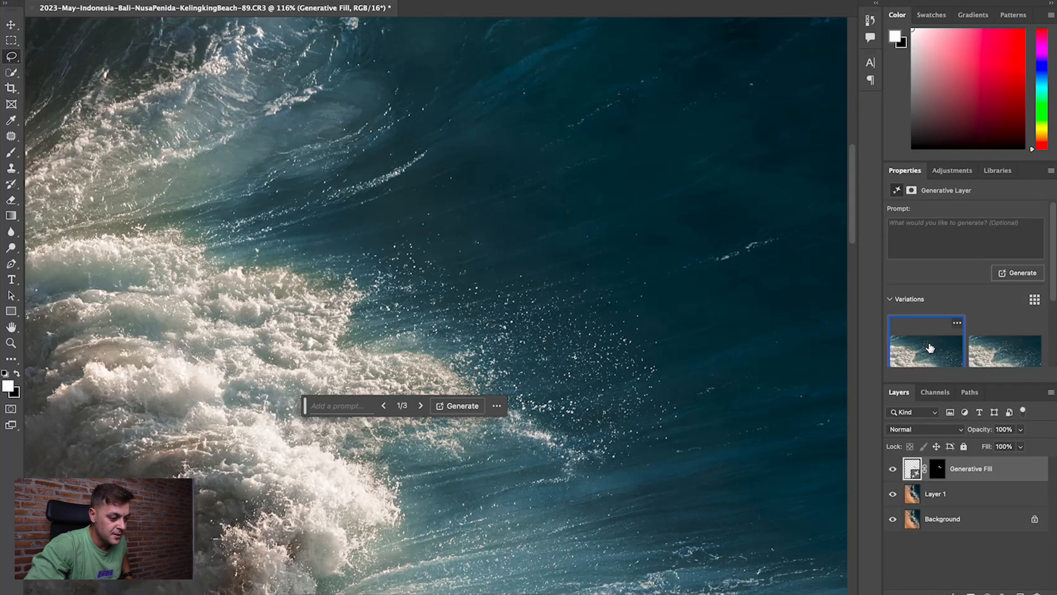
# Step: Compare the first and second generated wave variations, settling on variation 2 of 3
pyautogui.click(1004, 347)
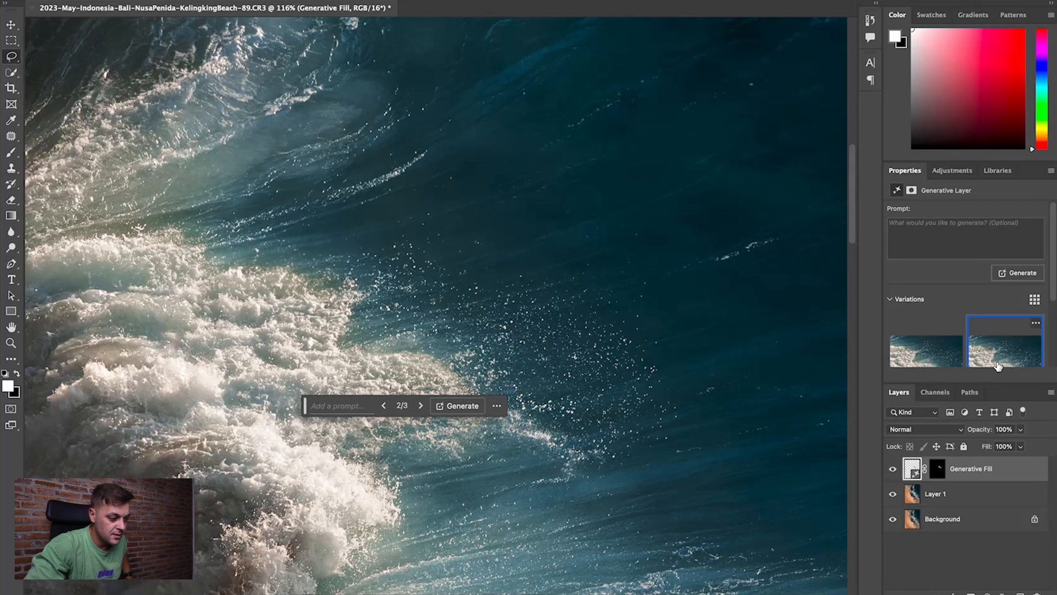
pyautogui.click(926, 342)
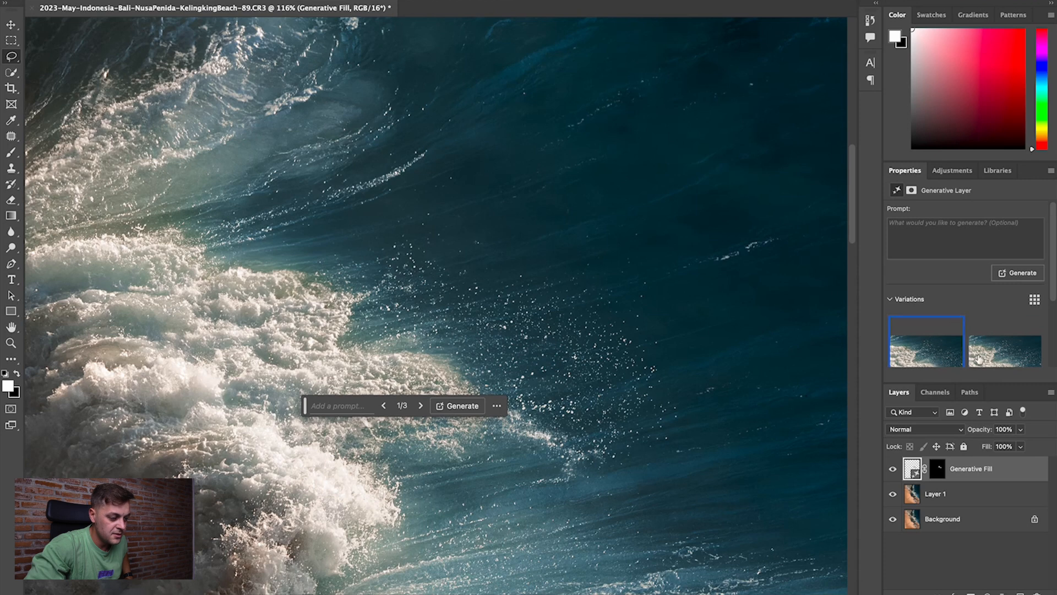
pyautogui.click(1004, 341)
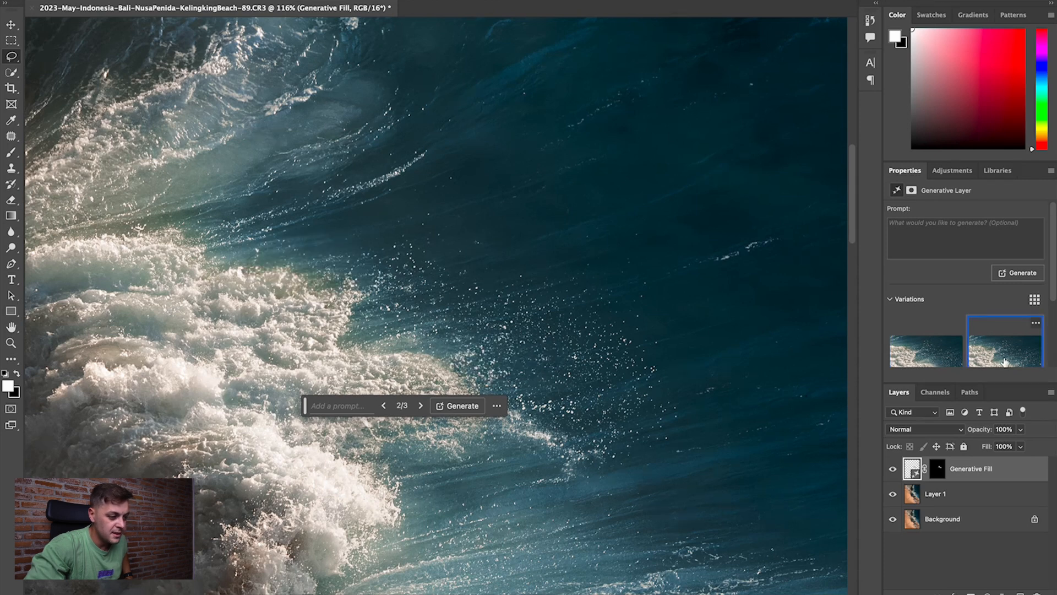
pyautogui.click(927, 340)
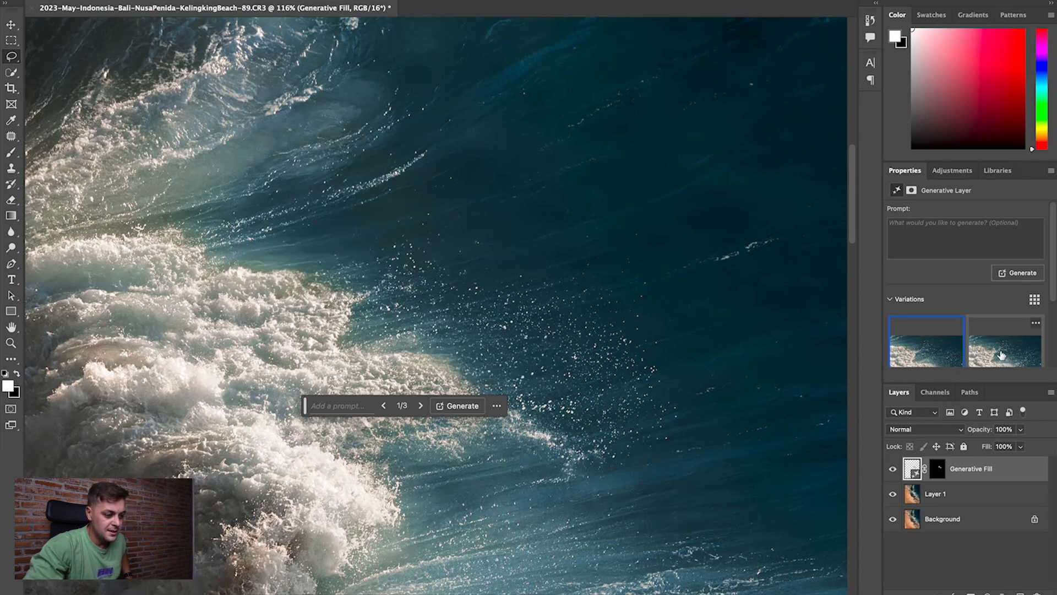
pyautogui.click(1004, 340)
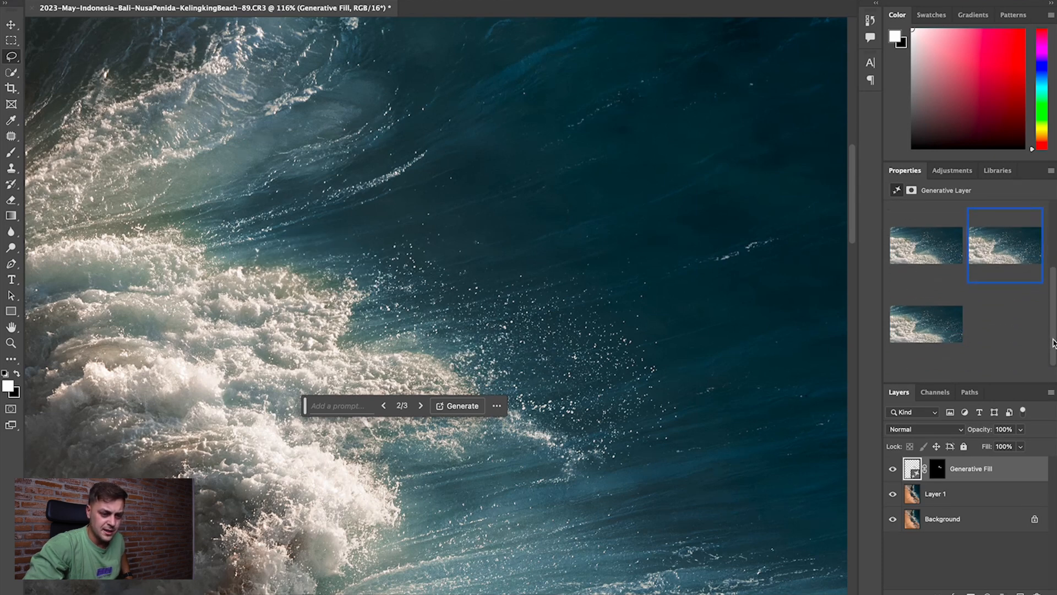
pyautogui.click(926, 324)
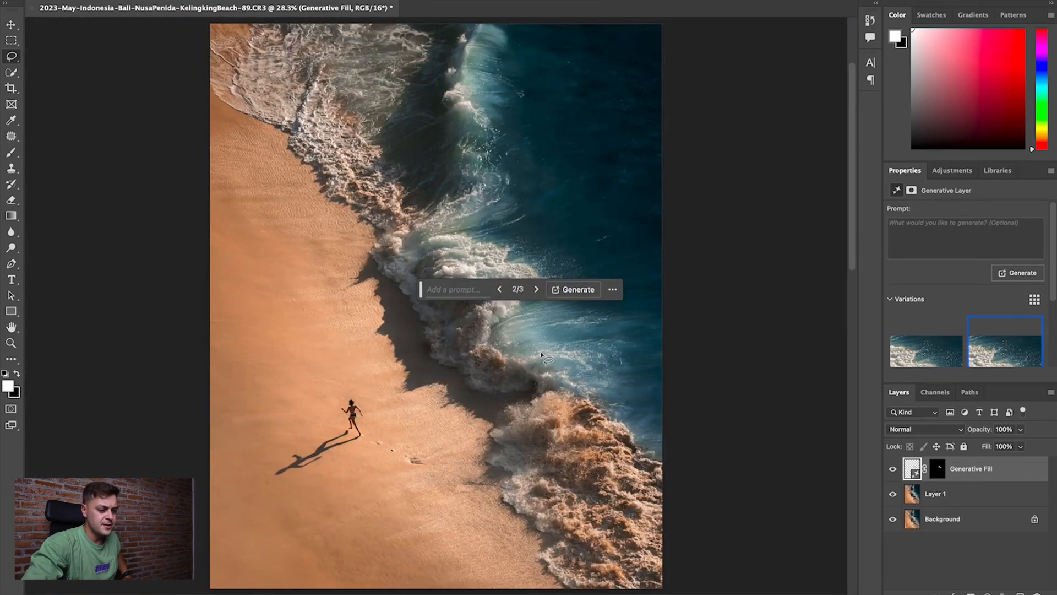
# Step: Select Layer 1 and add the Generative Fill layer to the selection
pyautogui.click(936, 493)
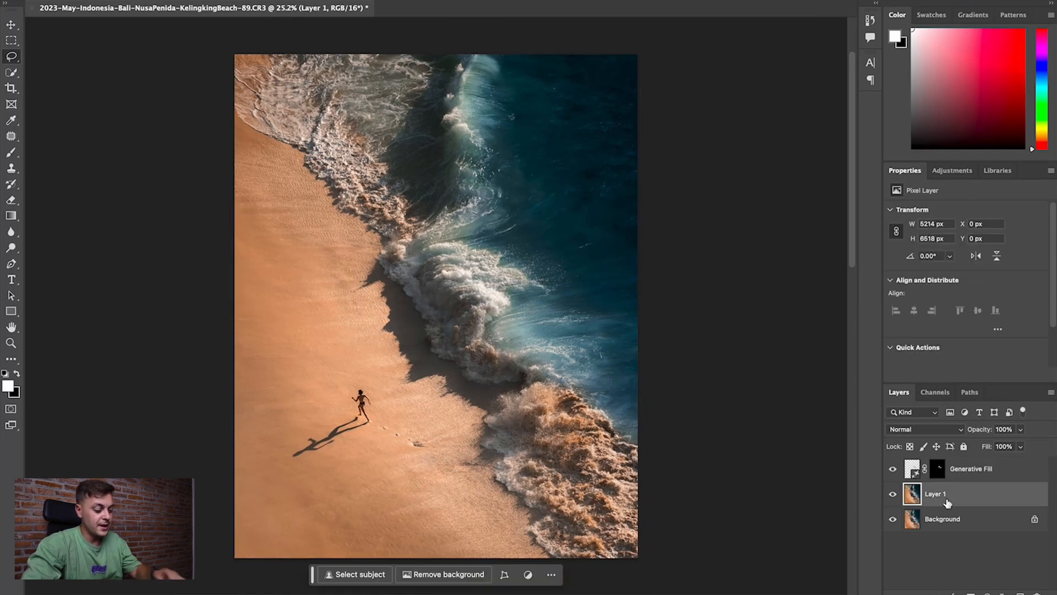
pyautogui.click(970, 468)
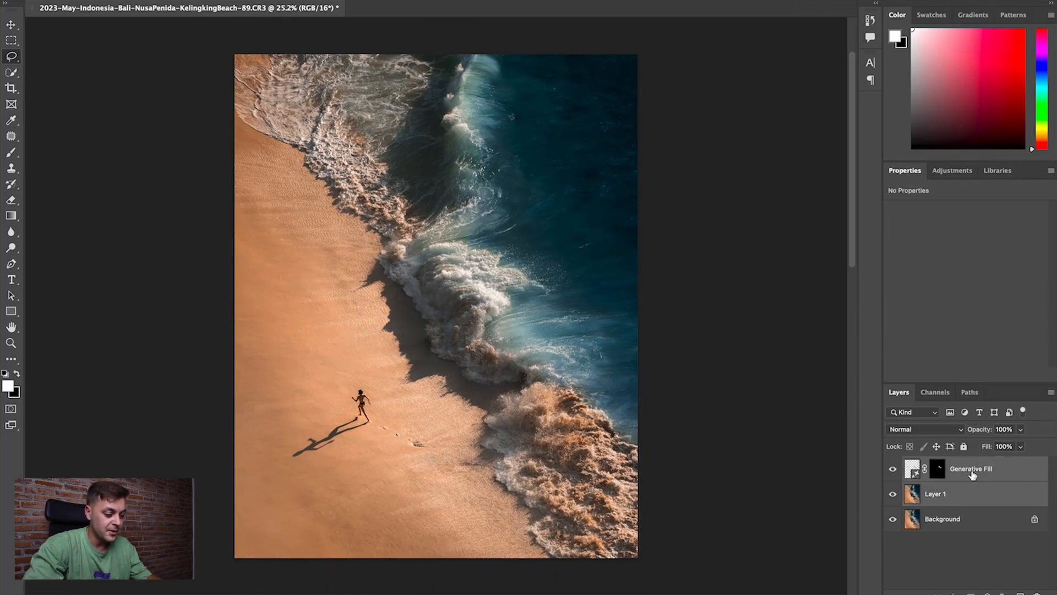